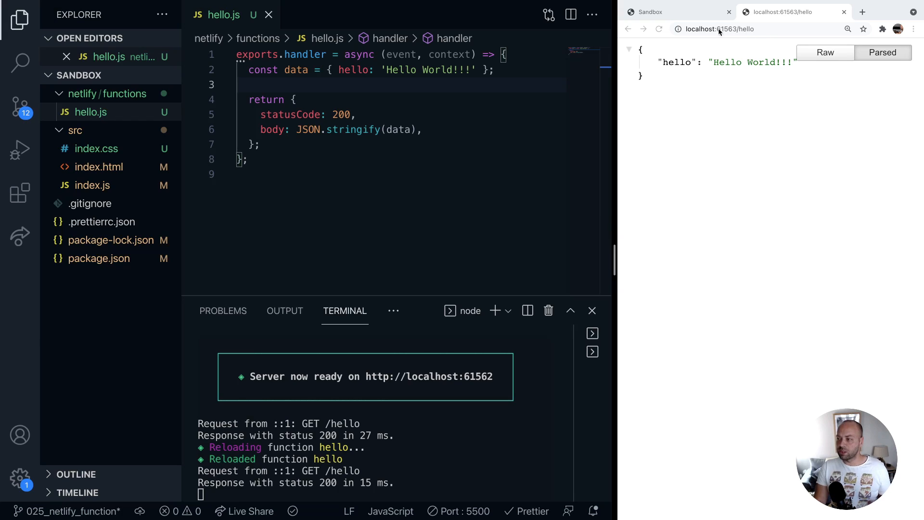
# Request the local hello function URL with ?name=James appended.
pyautogui.click(730, 29)
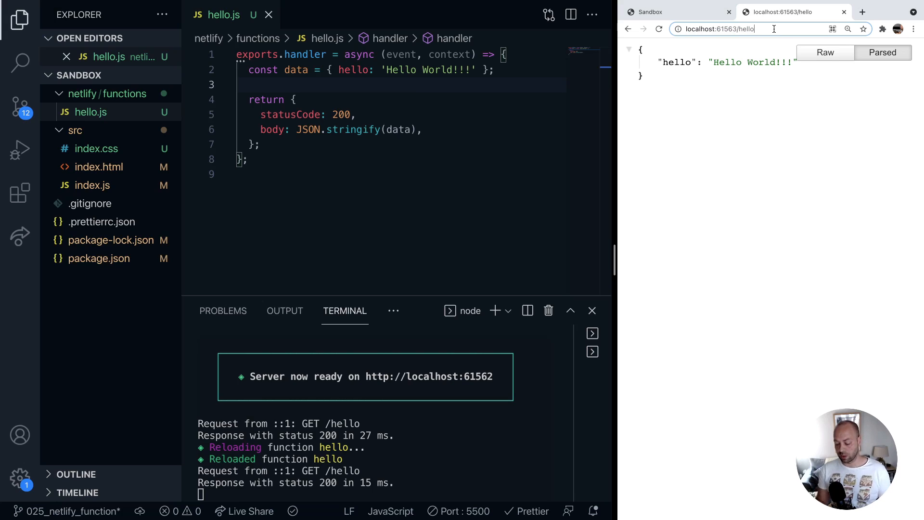
pyautogui.write('?name=James')
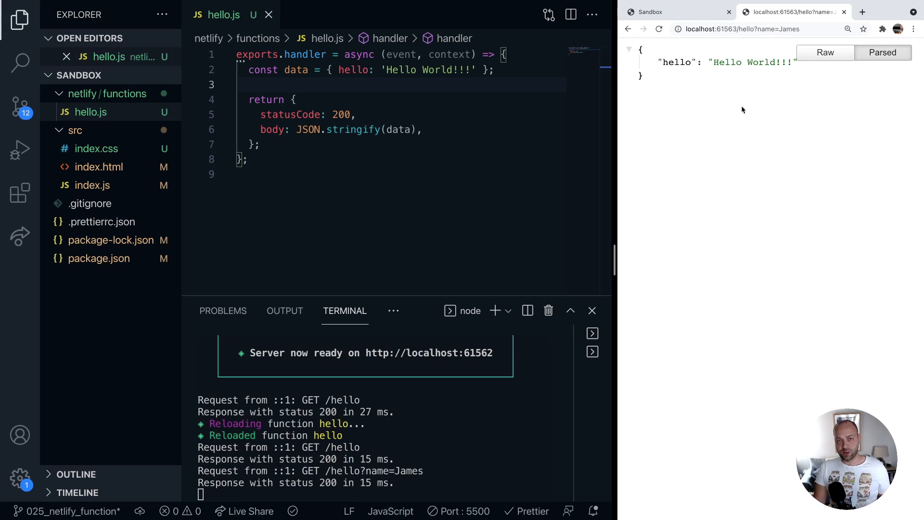
pyautogui.moveTo(772, 46)
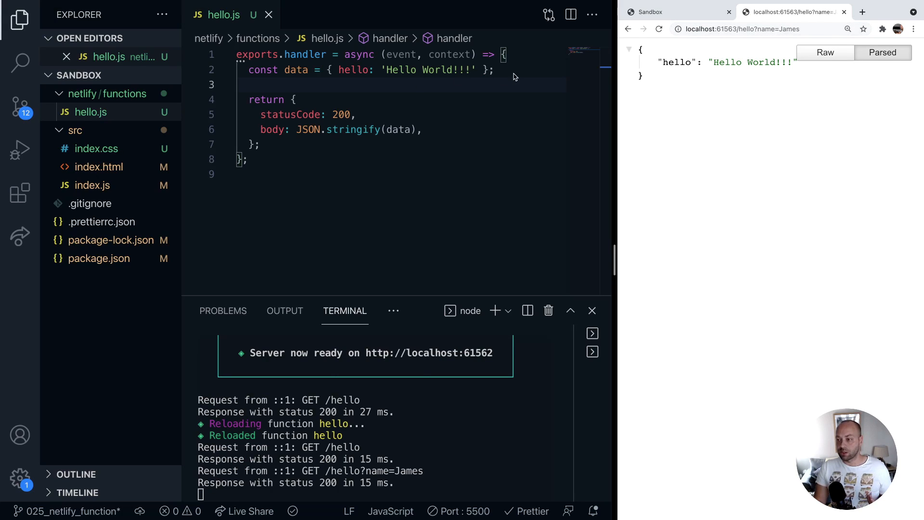
# Add const name = event.queryStringParameters.name to the hello handler.
pyautogui.press('Enter')
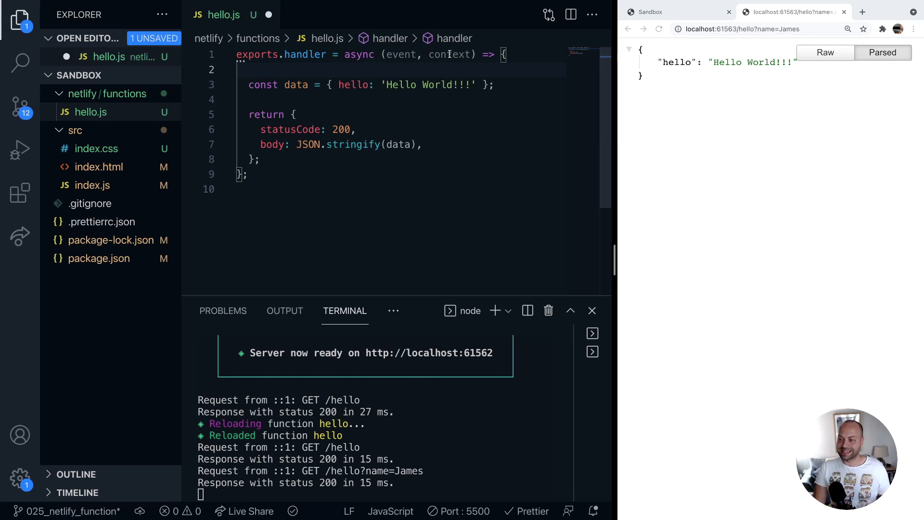
pyautogui.moveTo(401, 55)
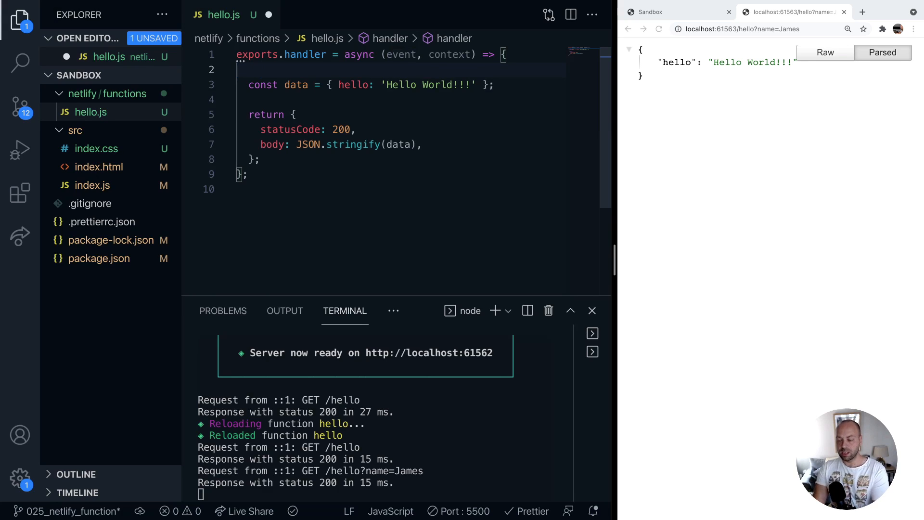
pyautogui.write('const even')
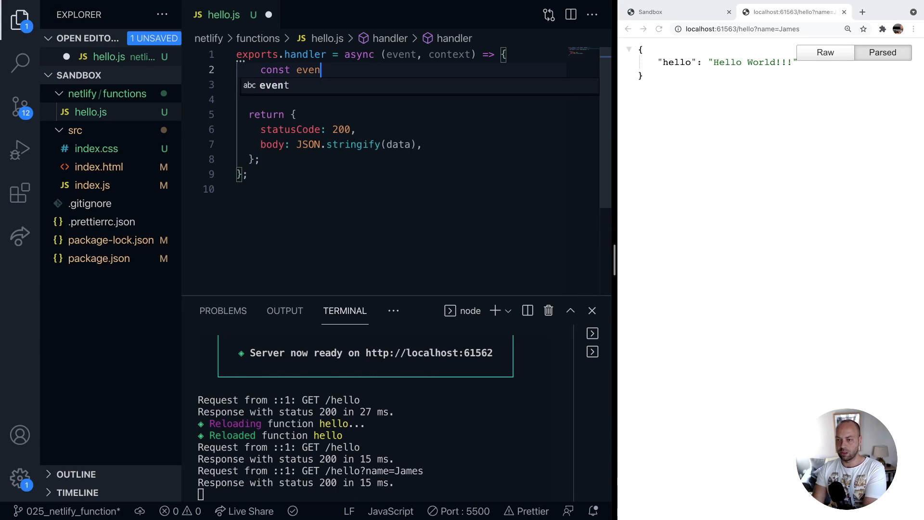
pyautogui.write('t.query')
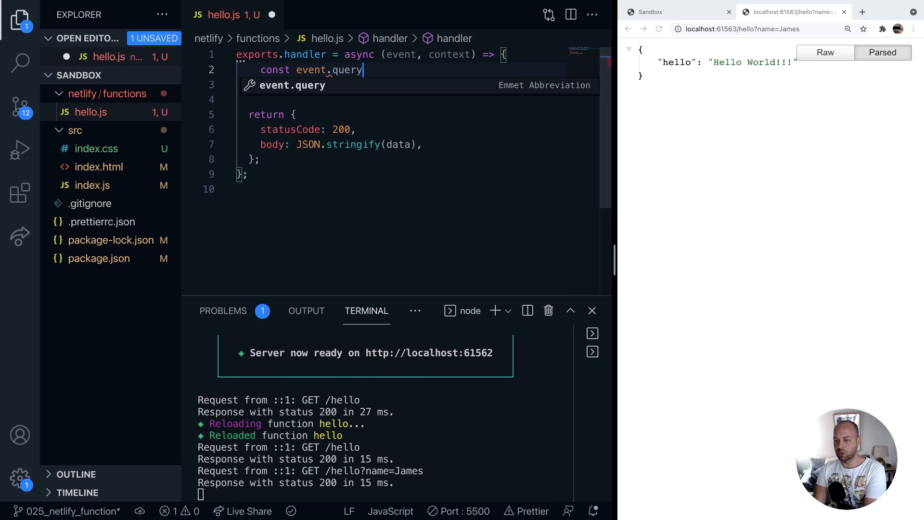
pyautogui.write('StringP')
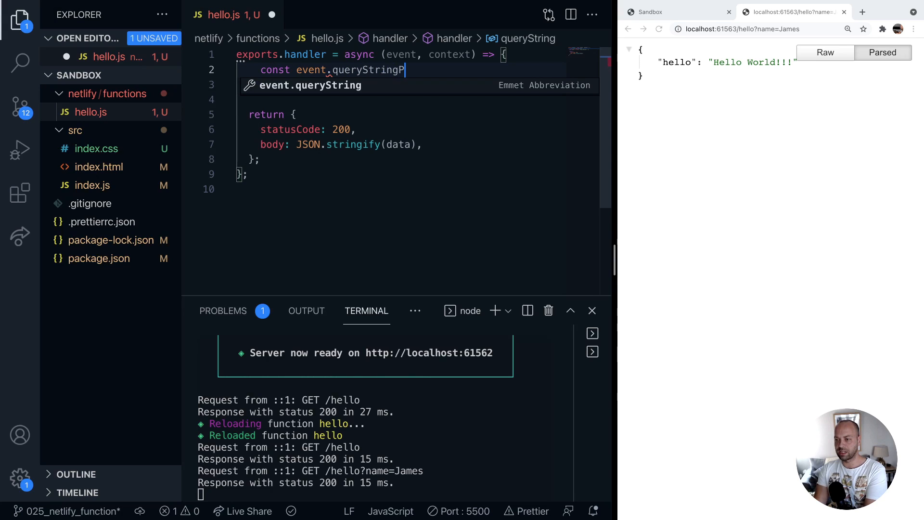
pyautogui.write('arameters')
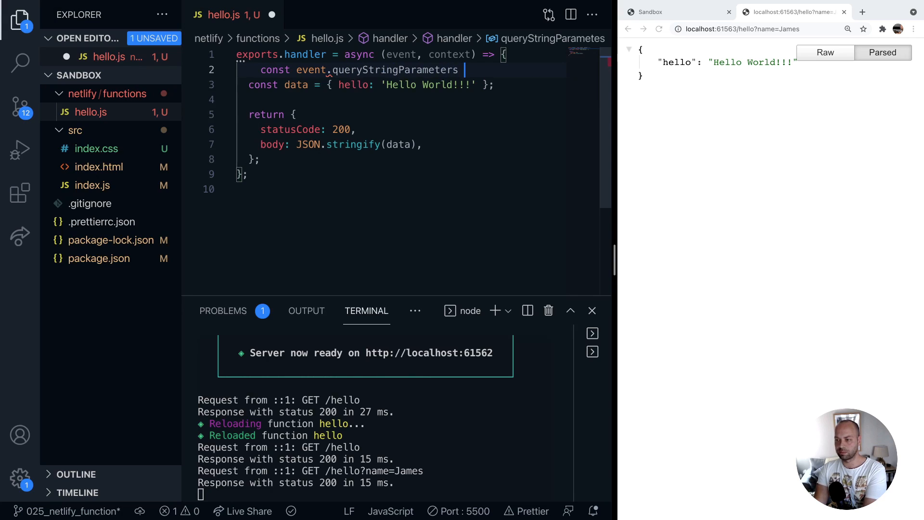
pyautogui.write('.')
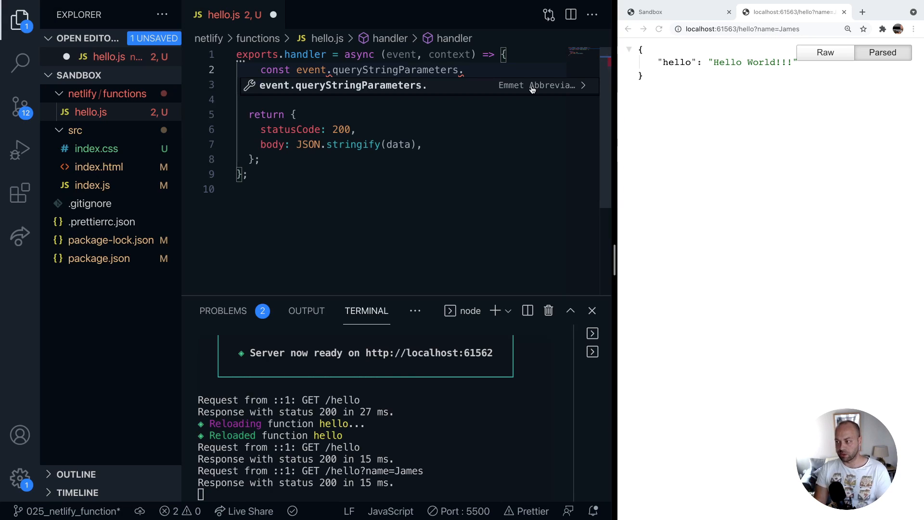
pyautogui.write('name;')
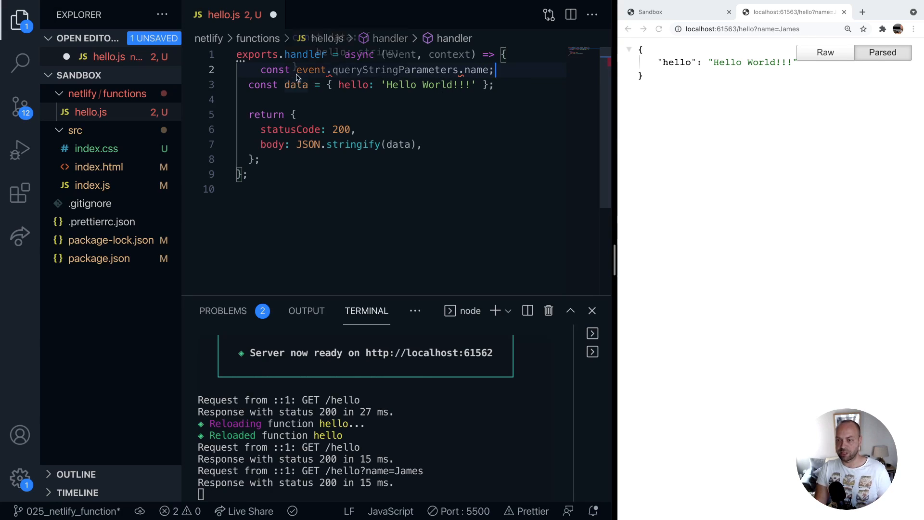
pyautogui.doubleClick(310, 69)
pyautogui.write(' name =')
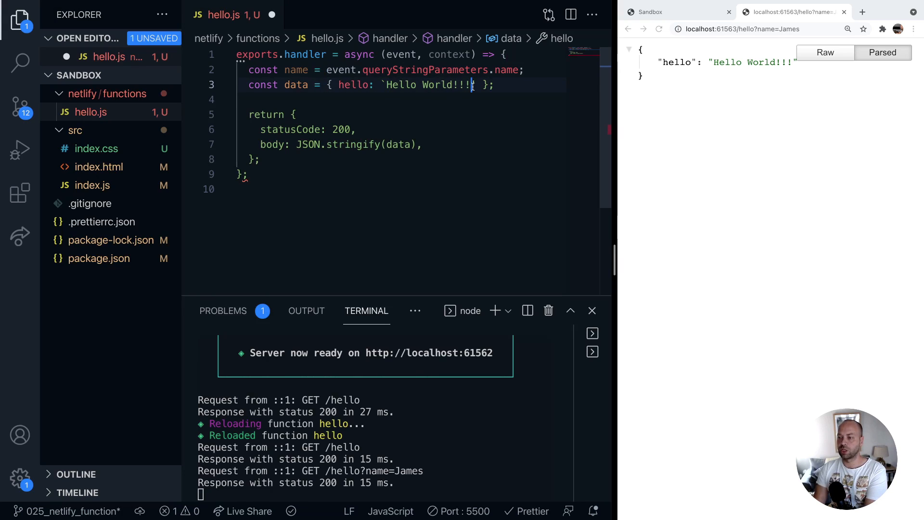
# Replace World!!! in the greeting with ${name} and save hello.js.
pyautogui.press('Backspace')
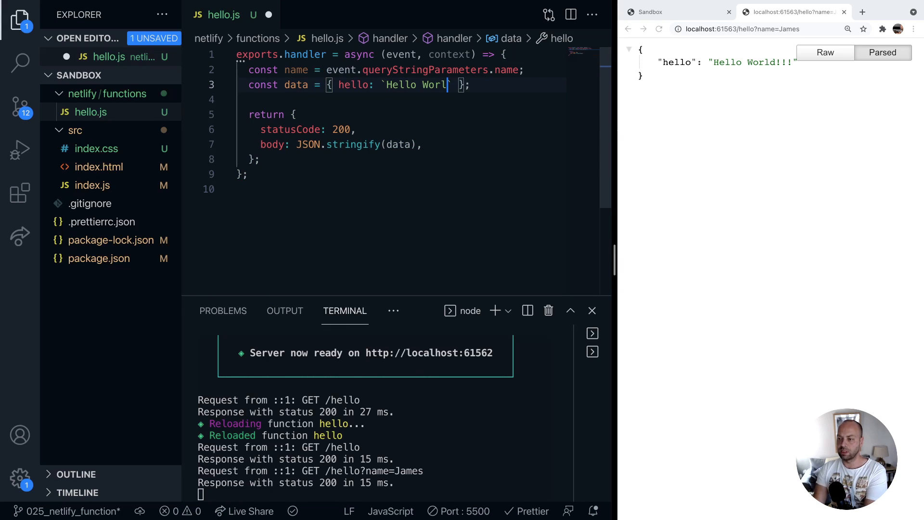
pyautogui.write('${name')
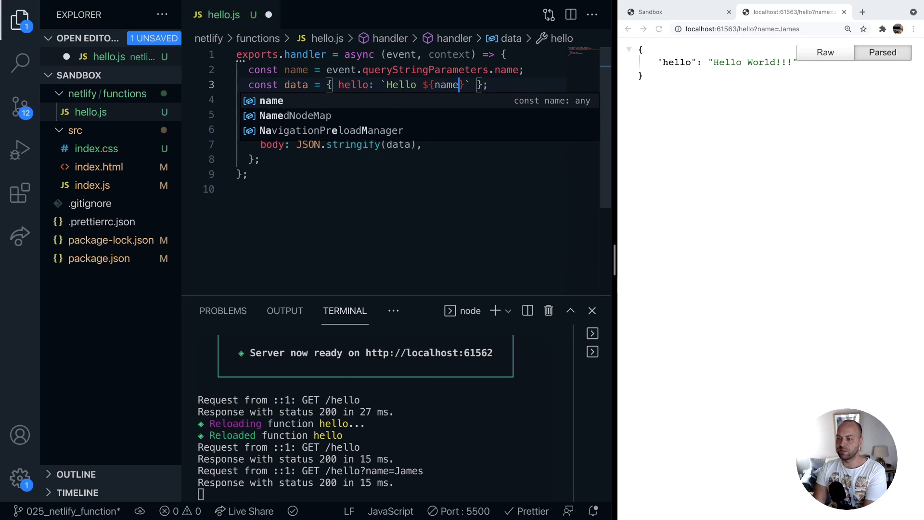
pyautogui.press('ctrl+s')
pyautogui.write('Sarah')
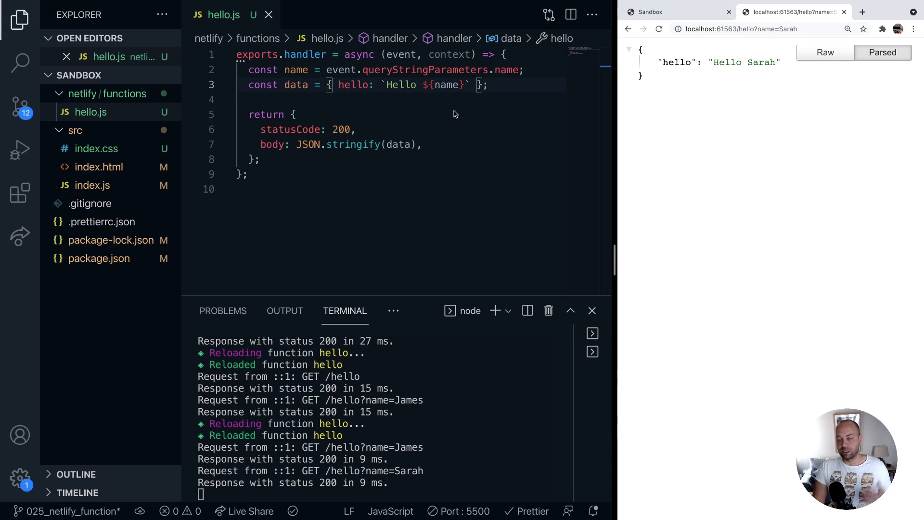
pyautogui.moveTo(436, 147)
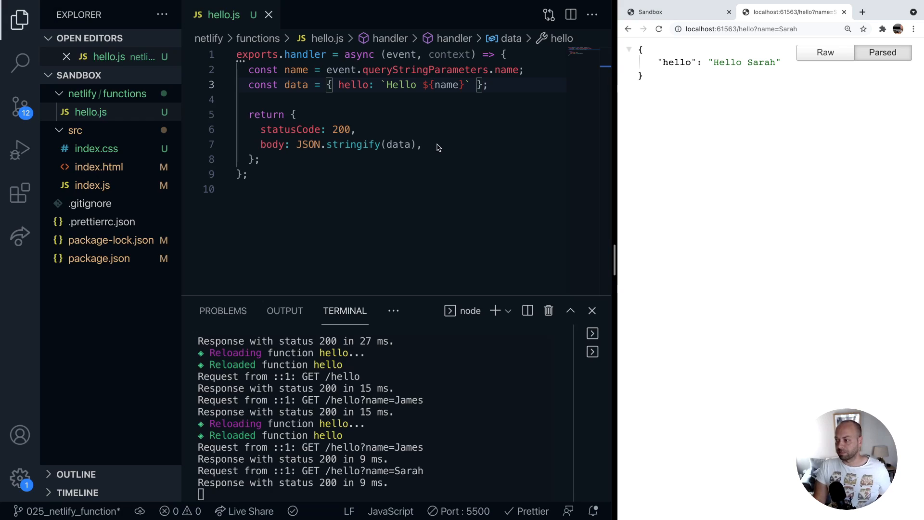
# Reload the hello URL without the ?name=Sarah parameter.
pyautogui.click(755, 29)
pyautogui.write(' "')
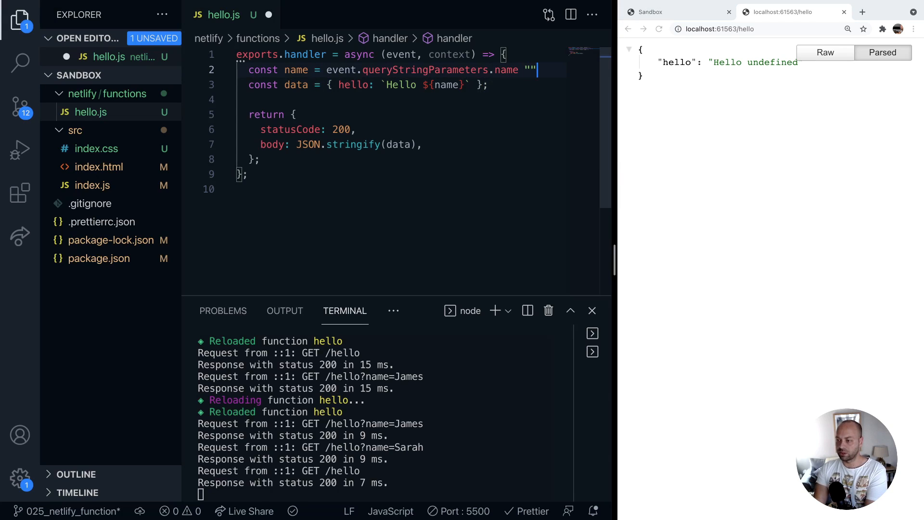
# Give name a || 'Stranger' fallback and reload the page to see Hello Stranger.
pyautogui.write("|| 'Stranger';")
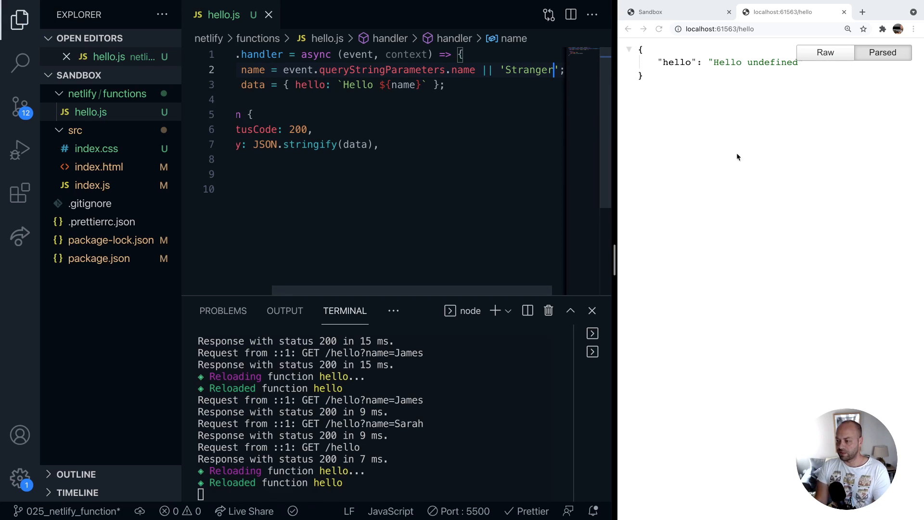
pyautogui.click(658, 29)
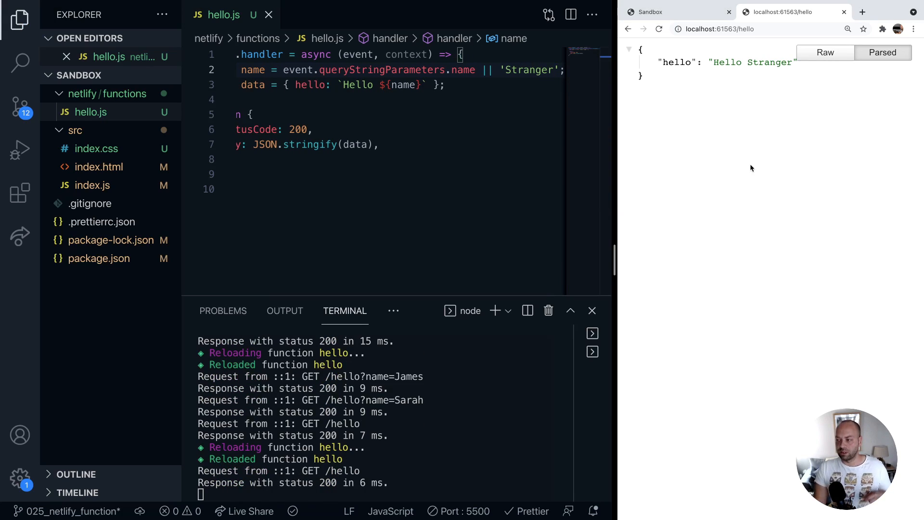